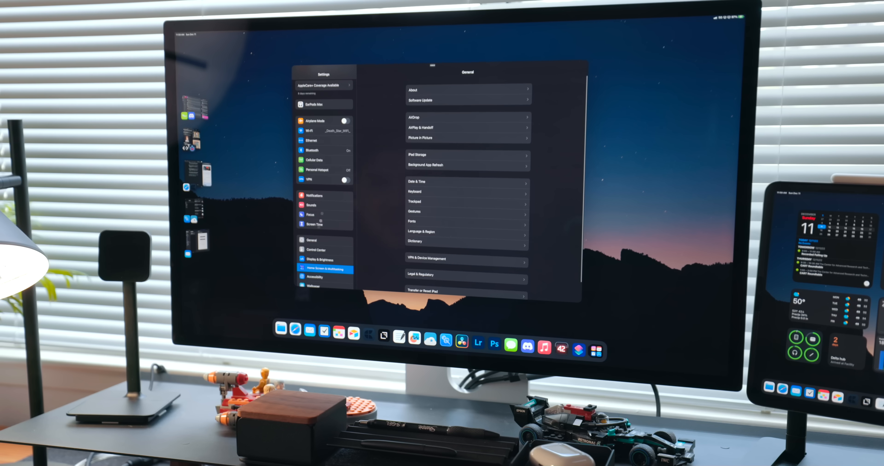
Show the Home Screen & Multitasking page with its Stage Manager and dock options
{"action": "left_click", "coordinate": [325, 269]}
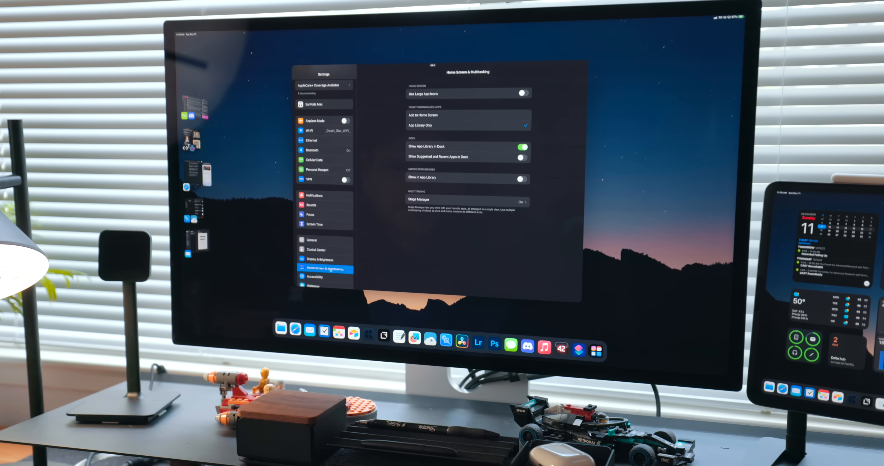